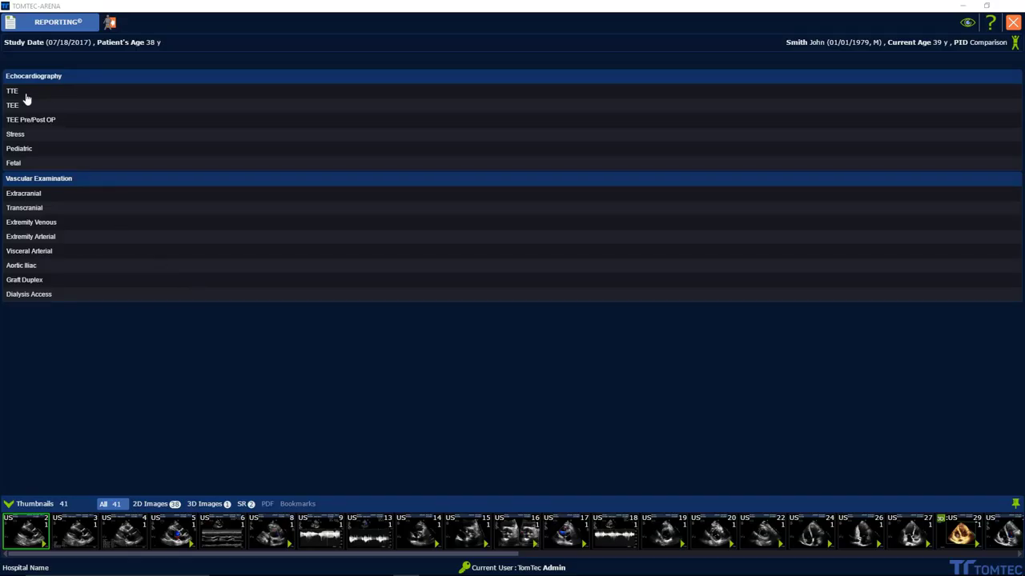
pyautogui.moveTo(19, 103)
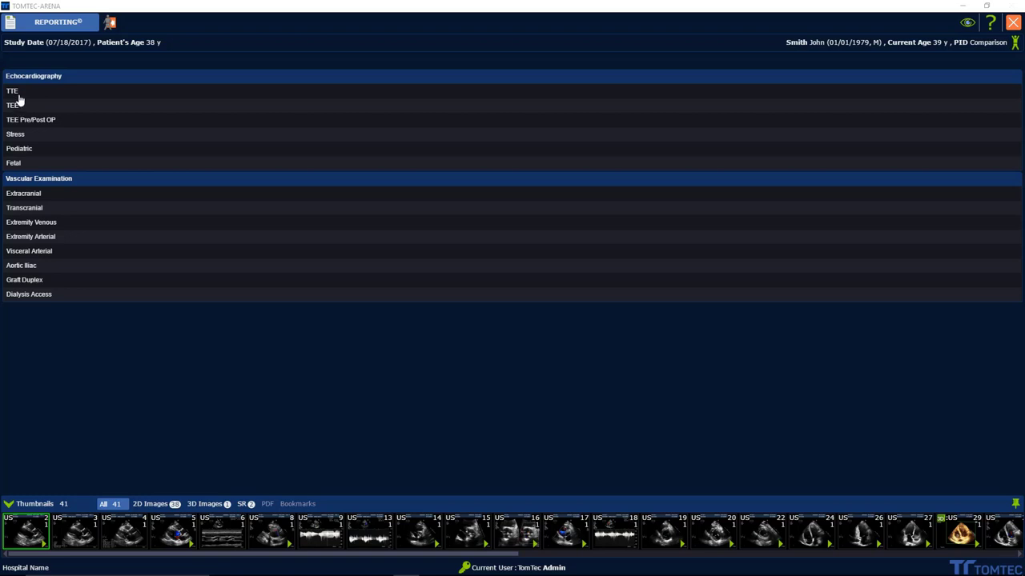
# - Choose TTE under Echocardiography as the report type for the study
pyautogui.click(13, 89)
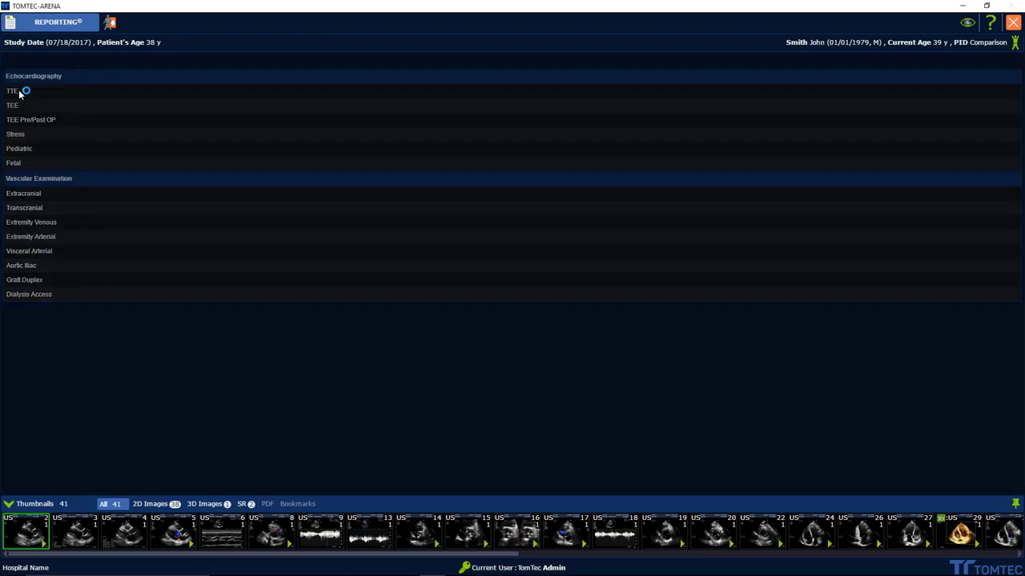
# - Load the TTE report form showing patient, study and staff details with live preview
pyautogui.click(11, 90)
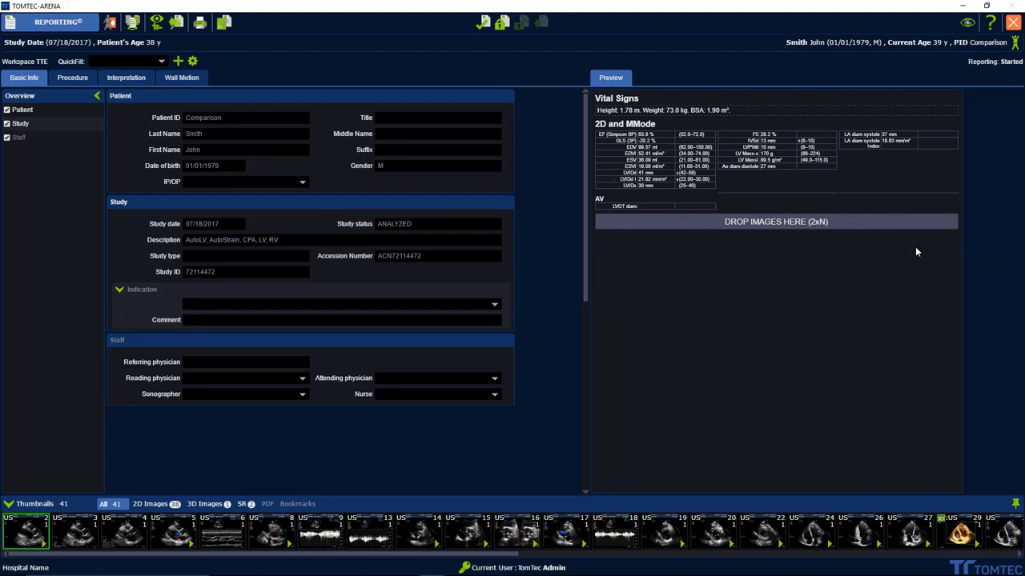
pyautogui.moveTo(592, 240)
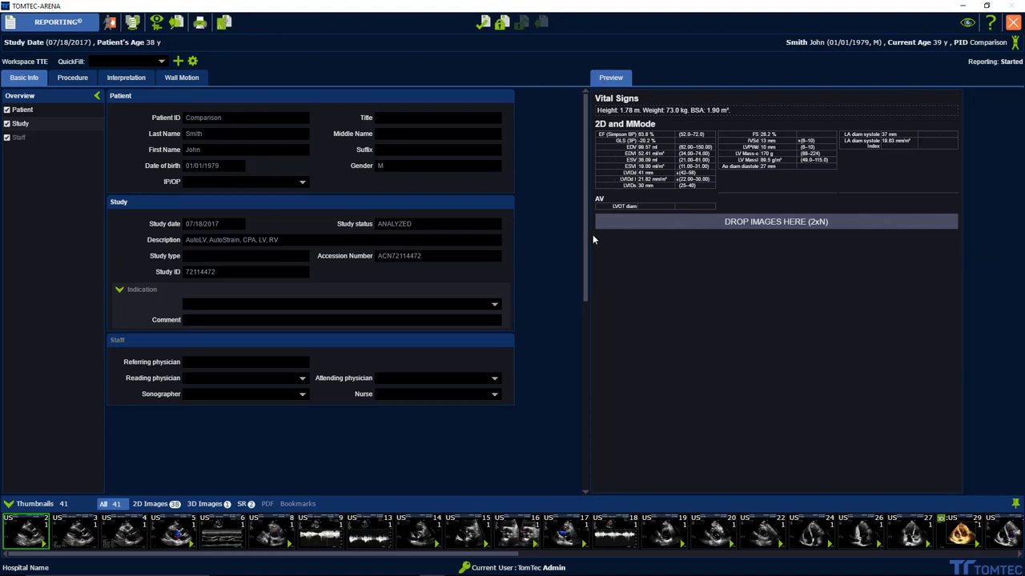
pyautogui.moveTo(959, 88)
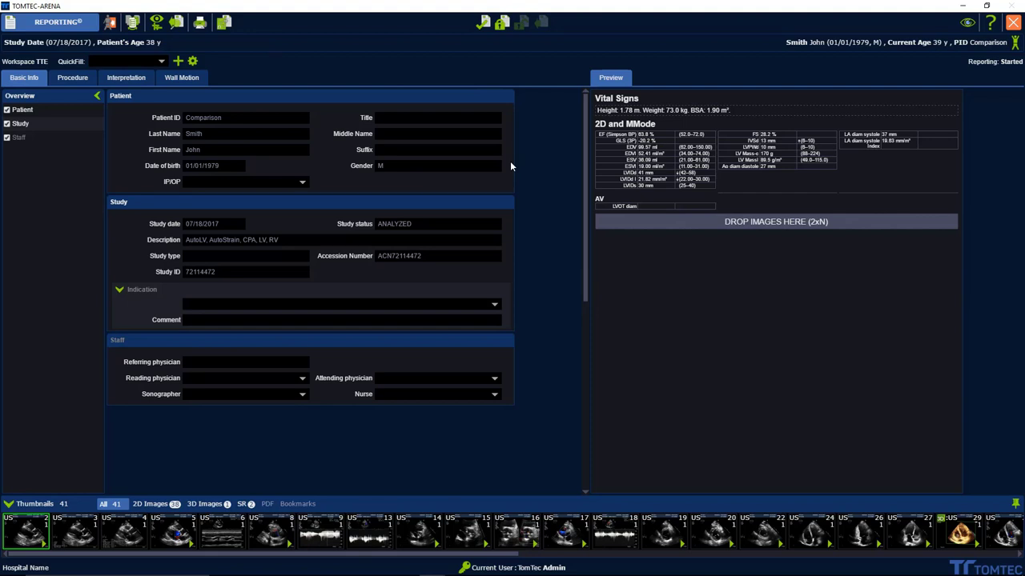
# - Browse the Procedure, Interpretation, Basic Info, Study and Staff sections, ending on Procedure's study quality choices
pyautogui.click(125, 77)
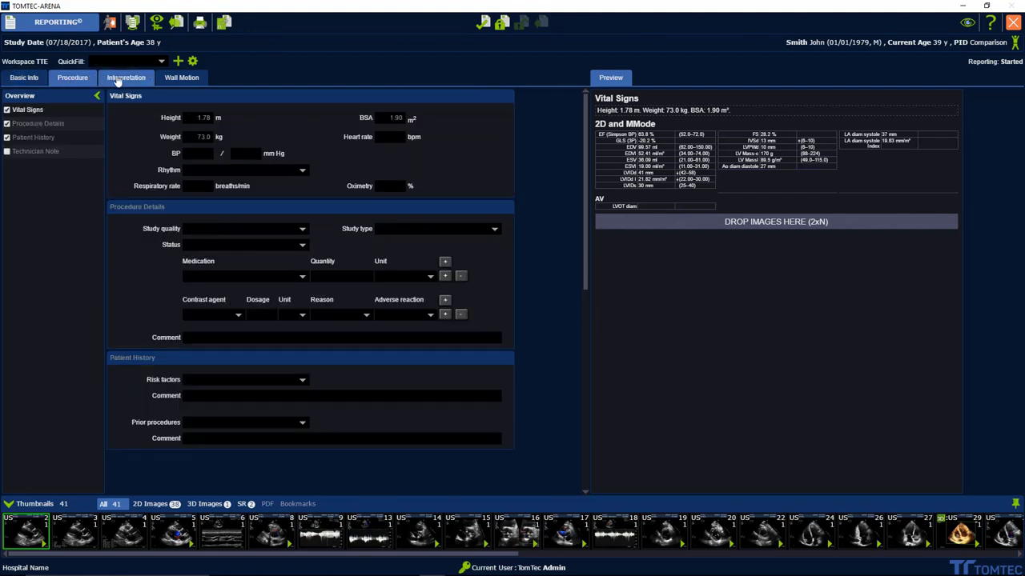
pyautogui.click(24, 77)
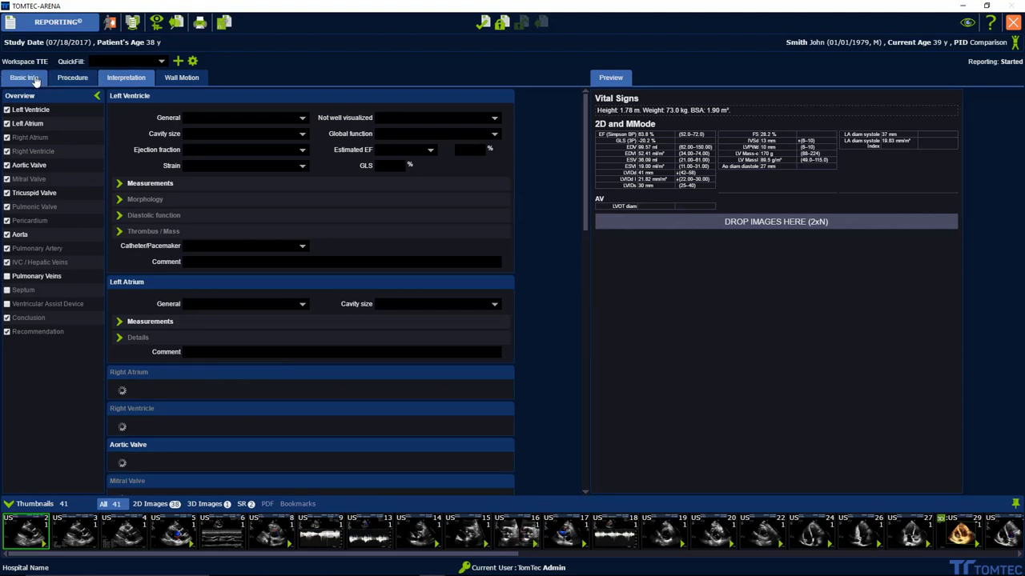
pyautogui.click(22, 77)
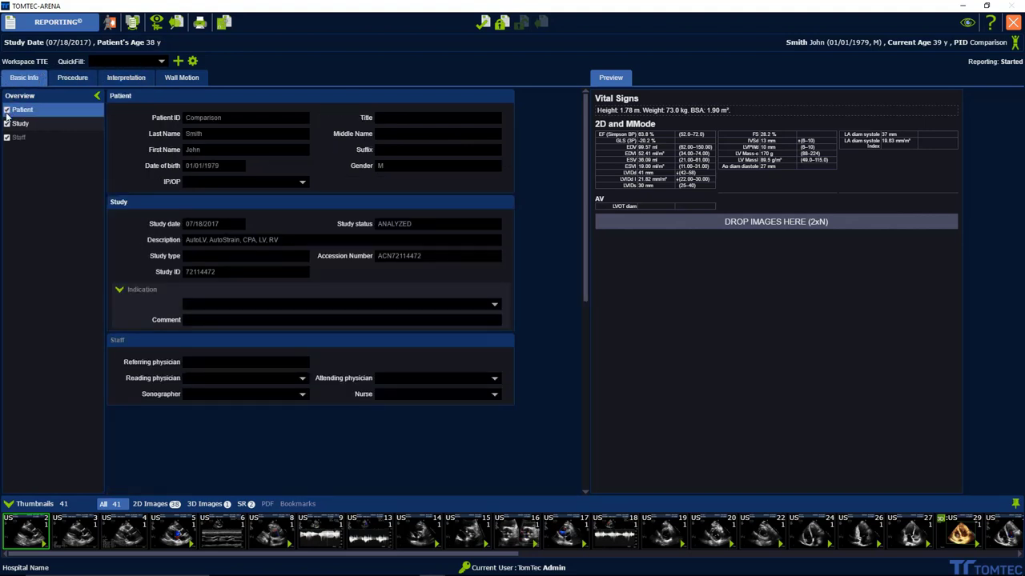
pyautogui.click(19, 124)
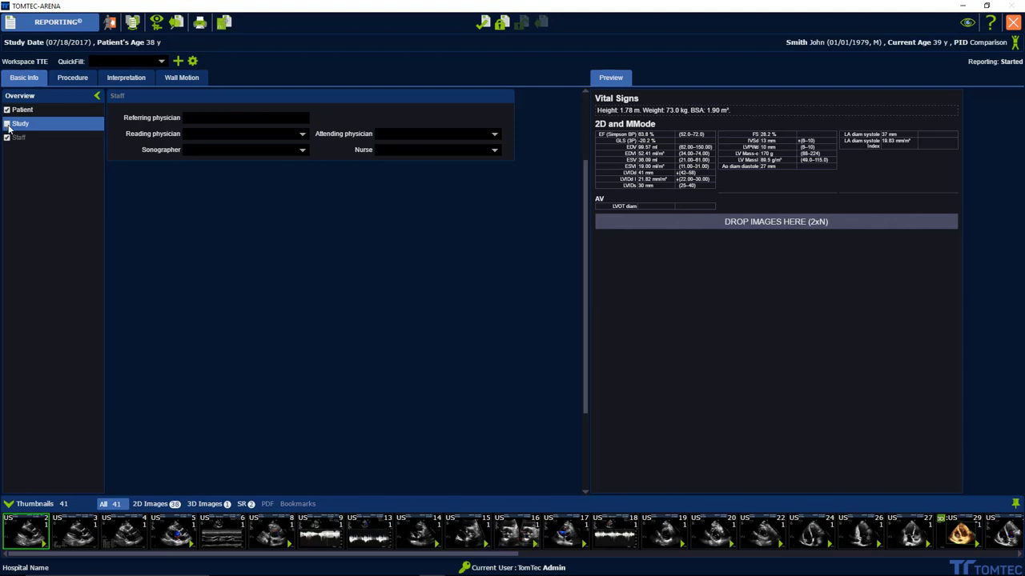
pyautogui.click(19, 138)
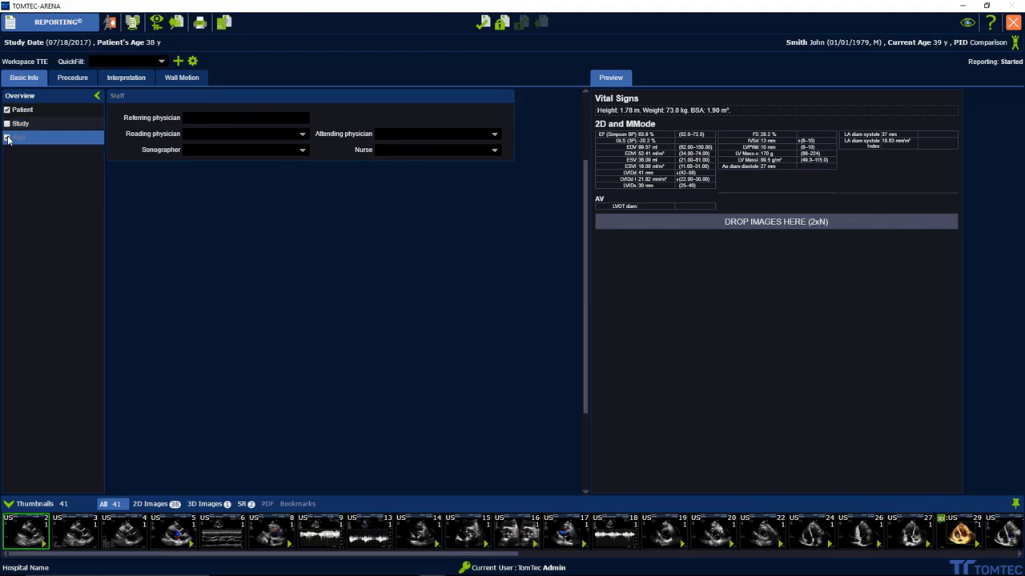
pyautogui.click(19, 137)
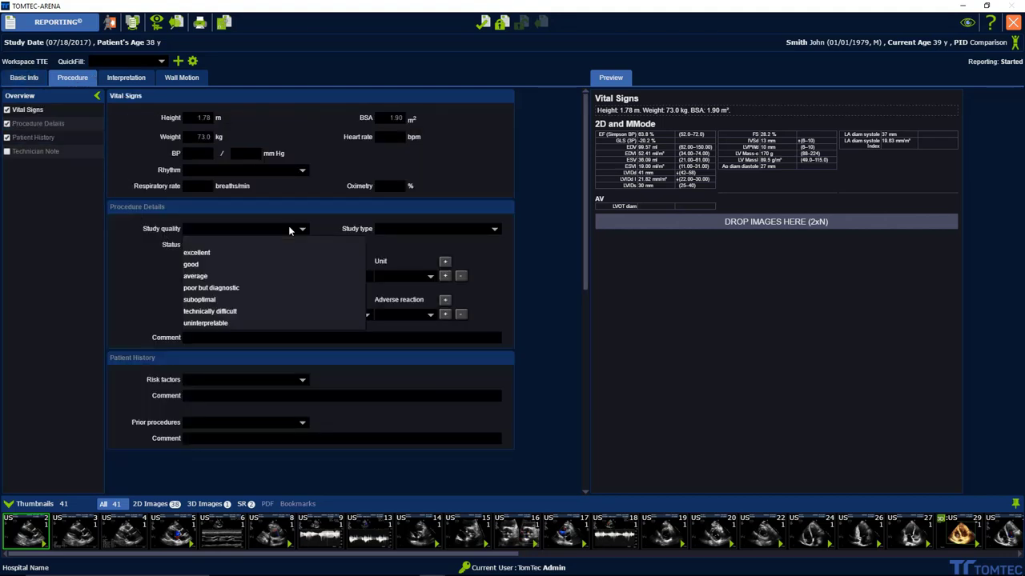
# - Set study quality to good and enter TEE as the procedure details comment
pyautogui.click(191, 264)
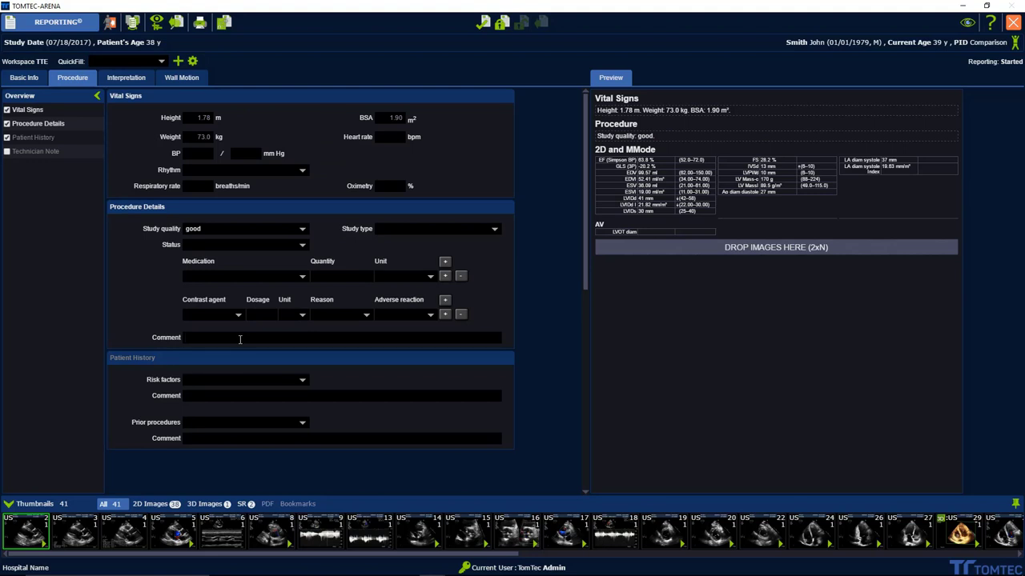
pyautogui.write('Go')
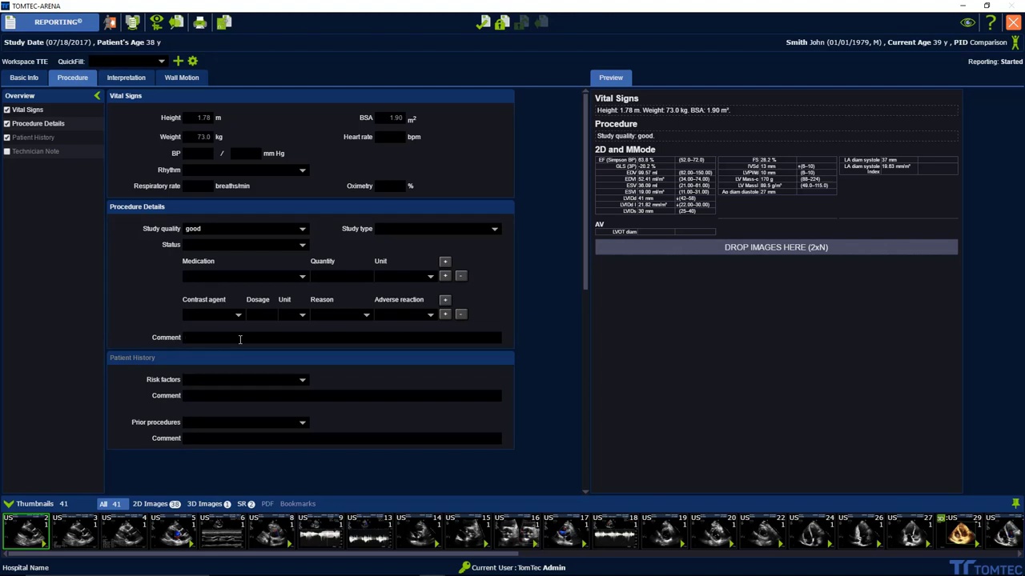
pyautogui.write('1')
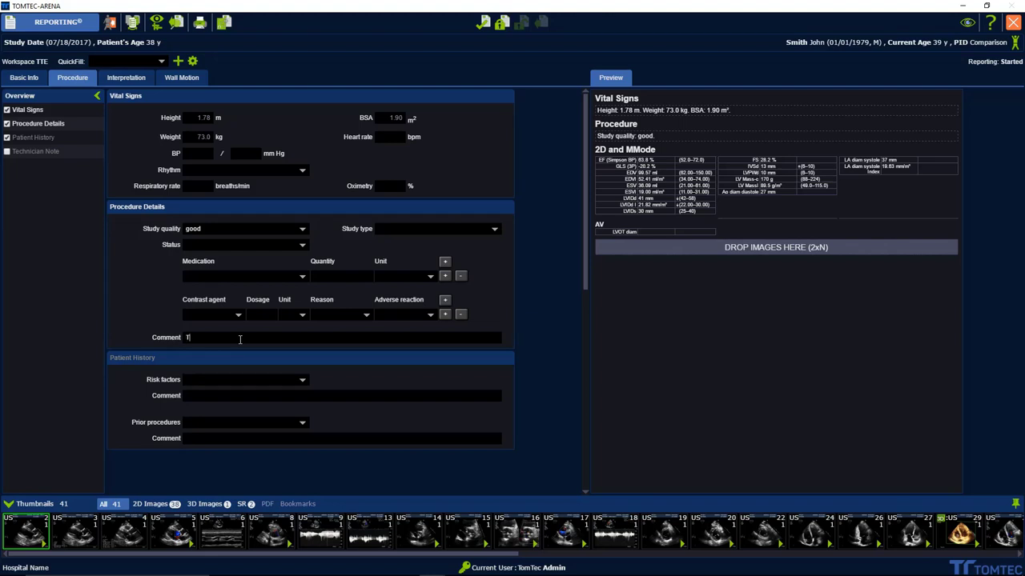
pyautogui.write('EE')
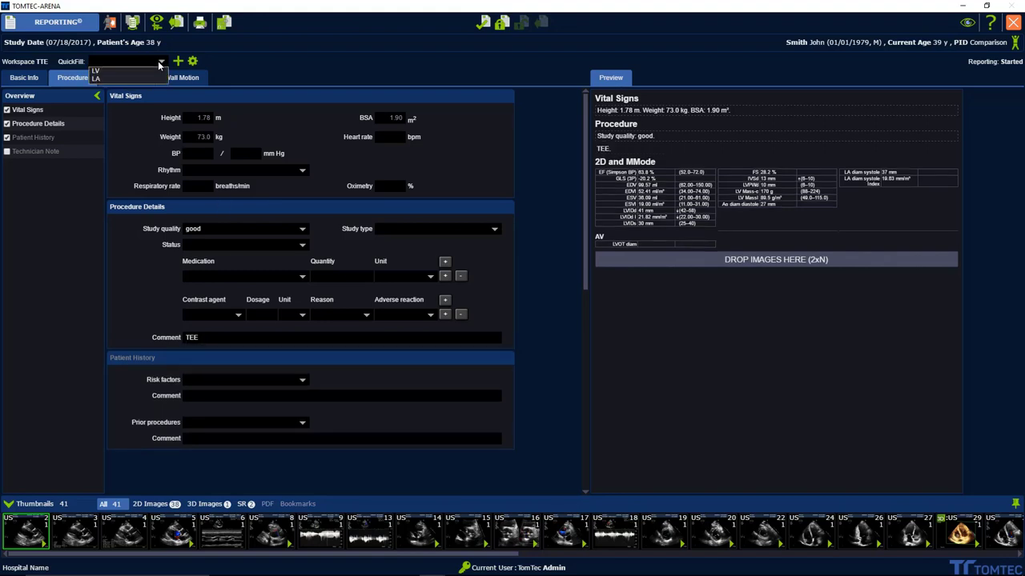
# - Apply a quick-fill preset giving normal rhythm, full study, Fentanyl and CAD risk factor
pyautogui.click(95, 70)
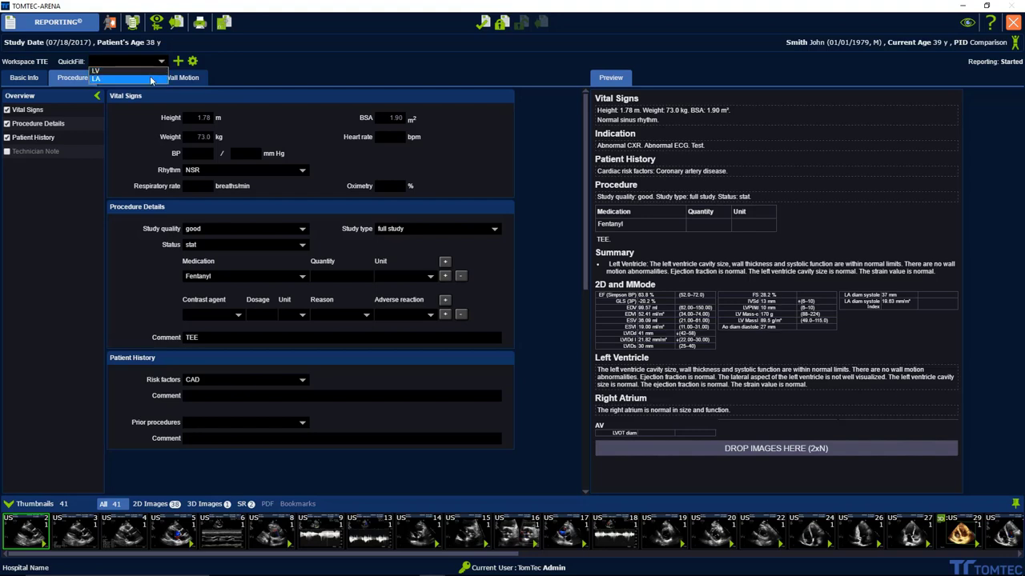
pyautogui.click(96, 78)
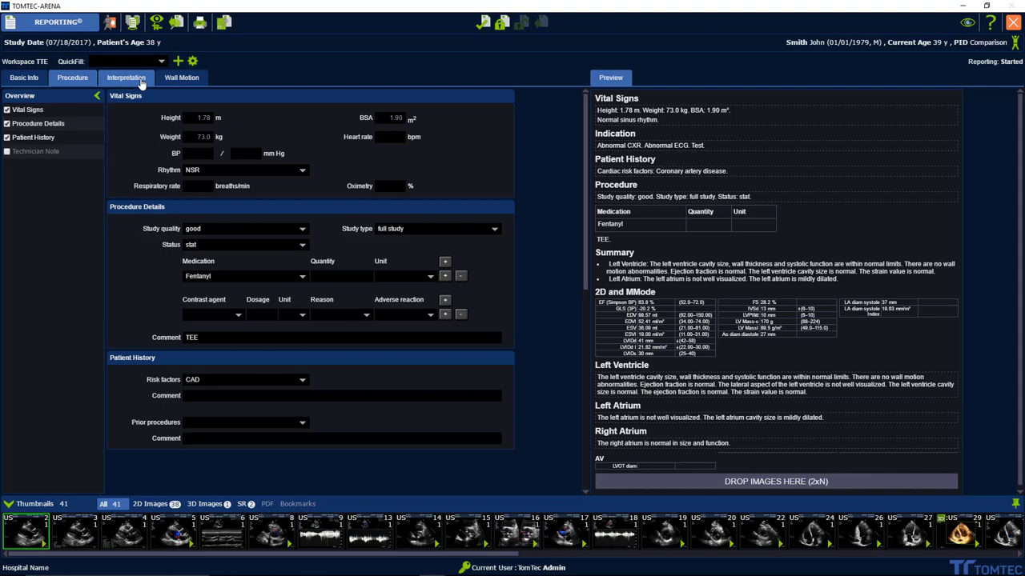
# - Set the general left ventricle finding to normal in Interpretation, then move to Wall Motion
pyautogui.click(124, 77)
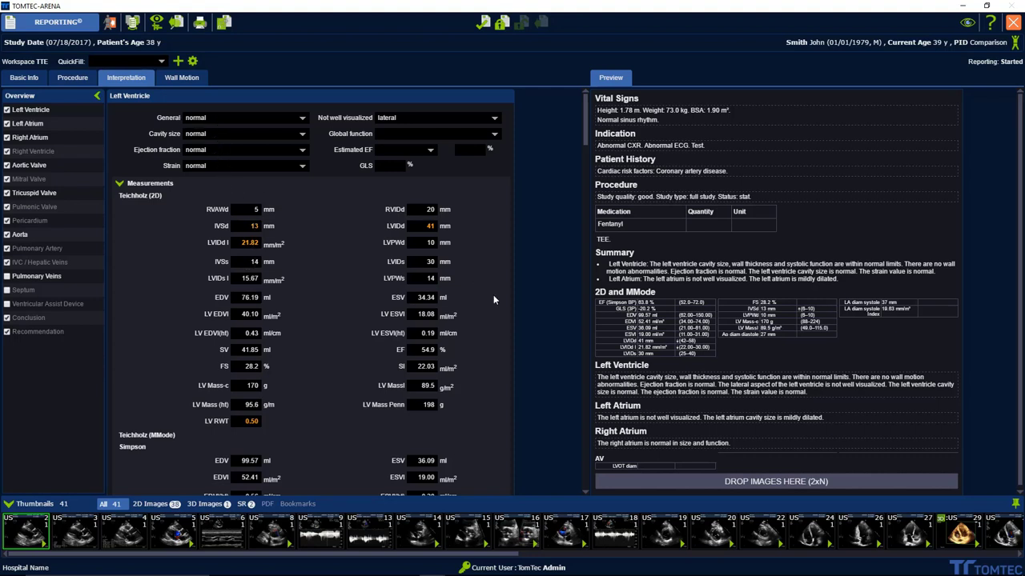
pyautogui.moveTo(675, 302)
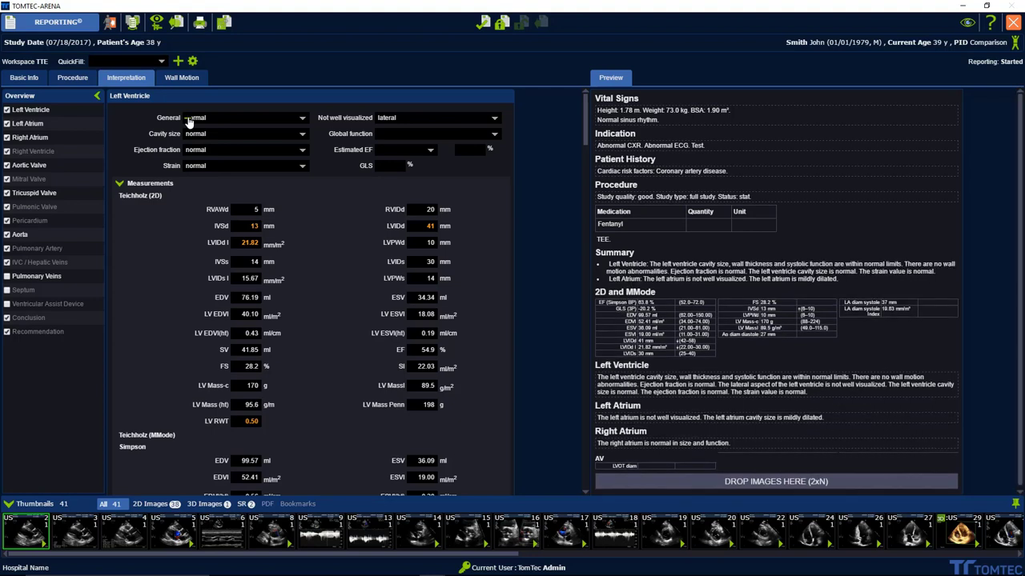
pyautogui.click(40, 263)
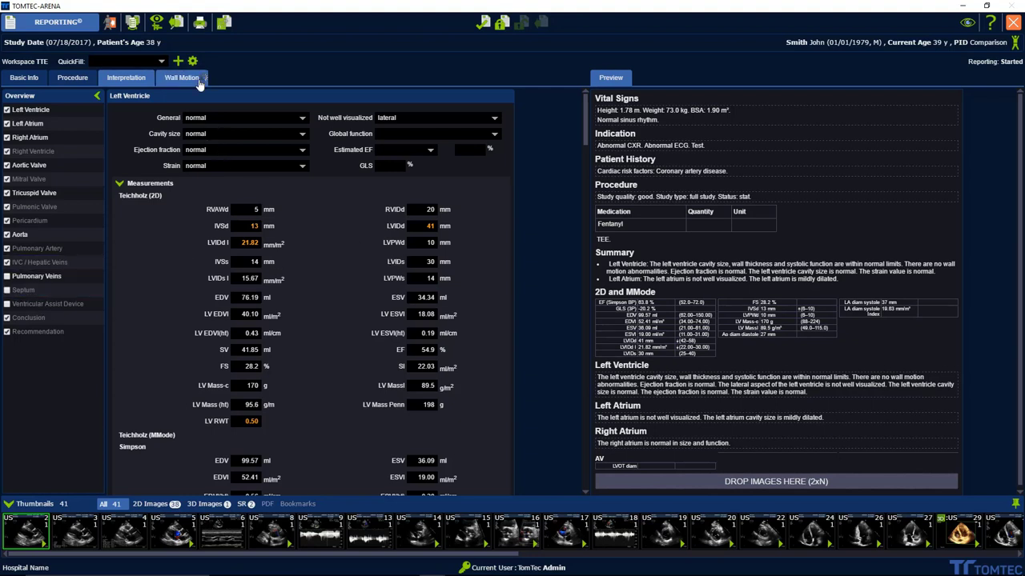
pyautogui.click(183, 77)
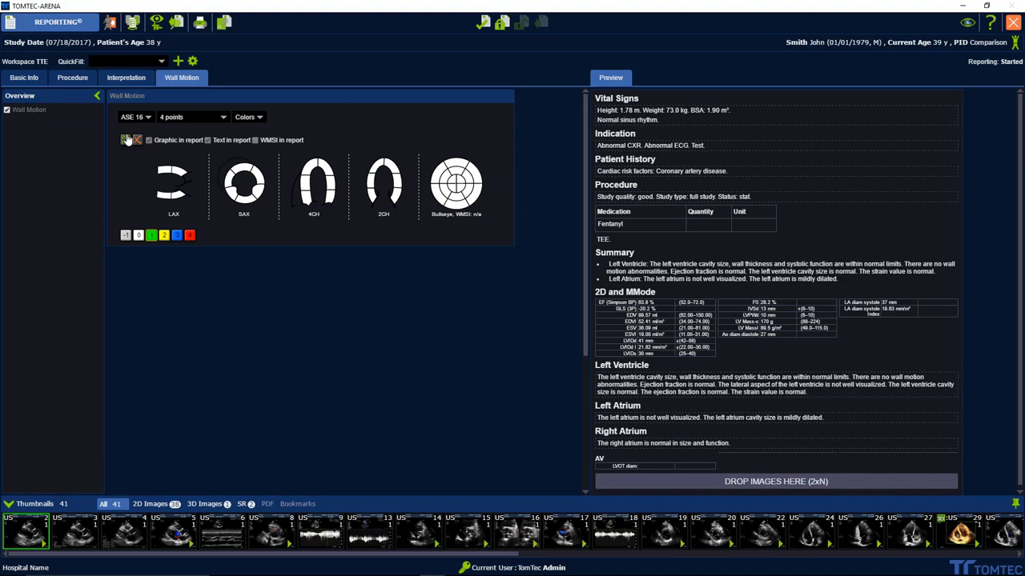
# - Score all wall segments normal and include wall motion text and WMSI 1.0 in the report
pyautogui.click(125, 141)
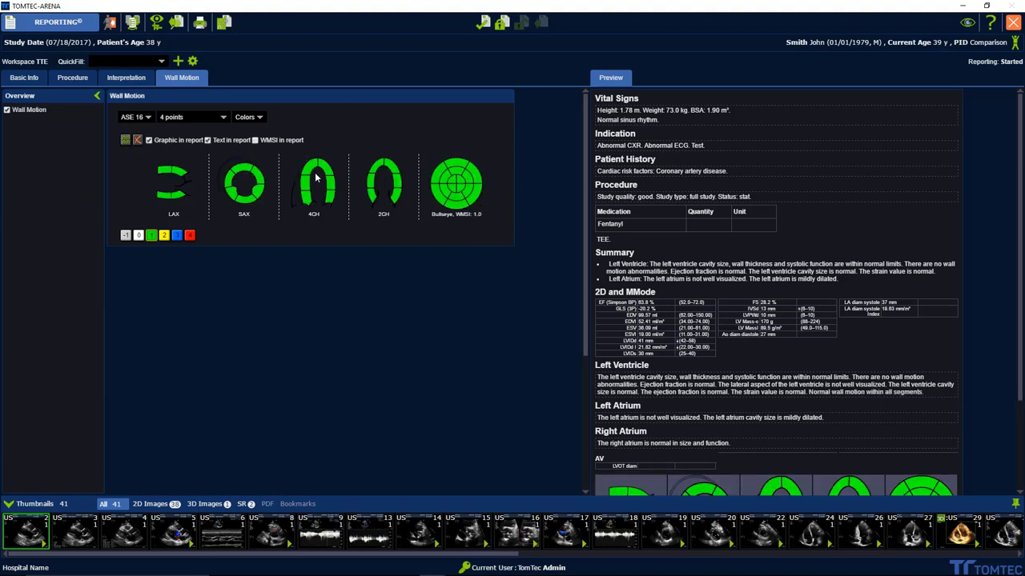
pyautogui.click(256, 141)
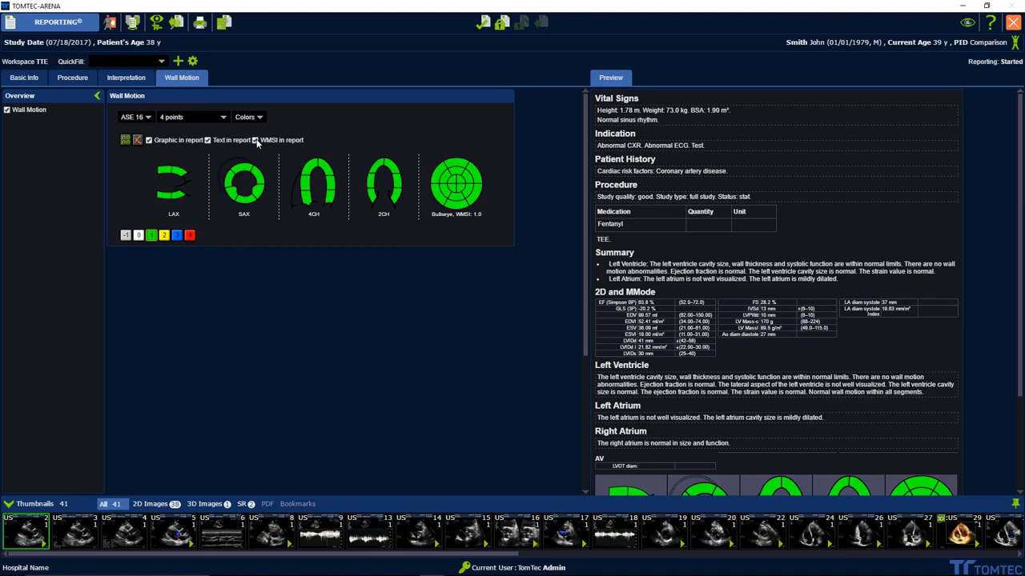
pyautogui.click(136, 117)
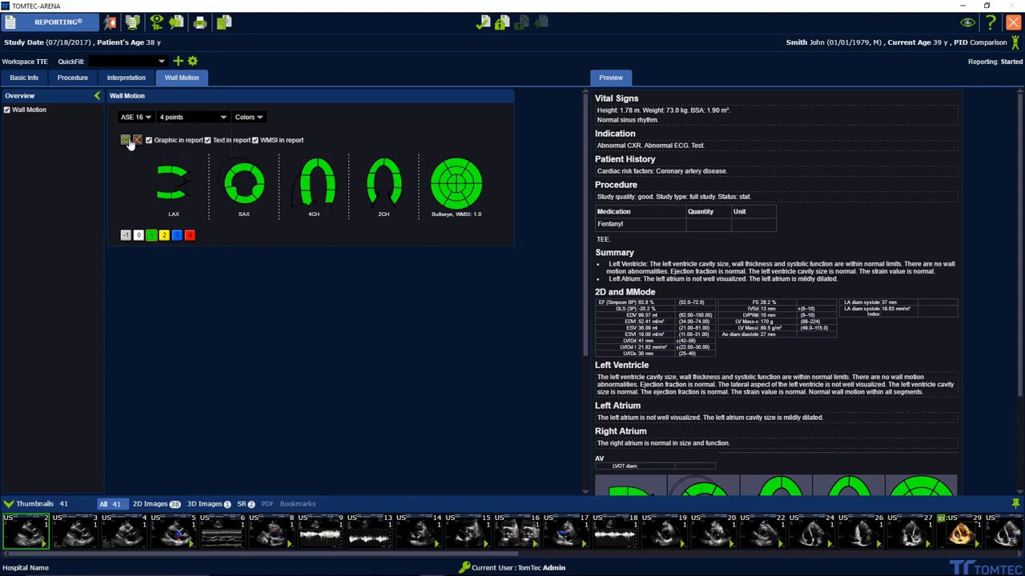
pyautogui.click(125, 77)
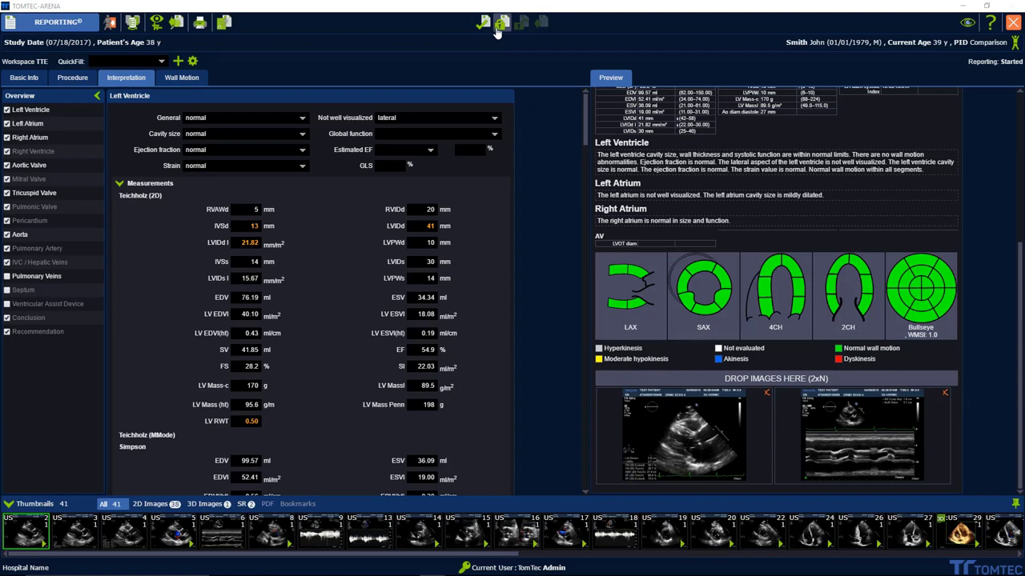
# - Finalize the report and confirm with the login credentials
pyautogui.click(502, 22)
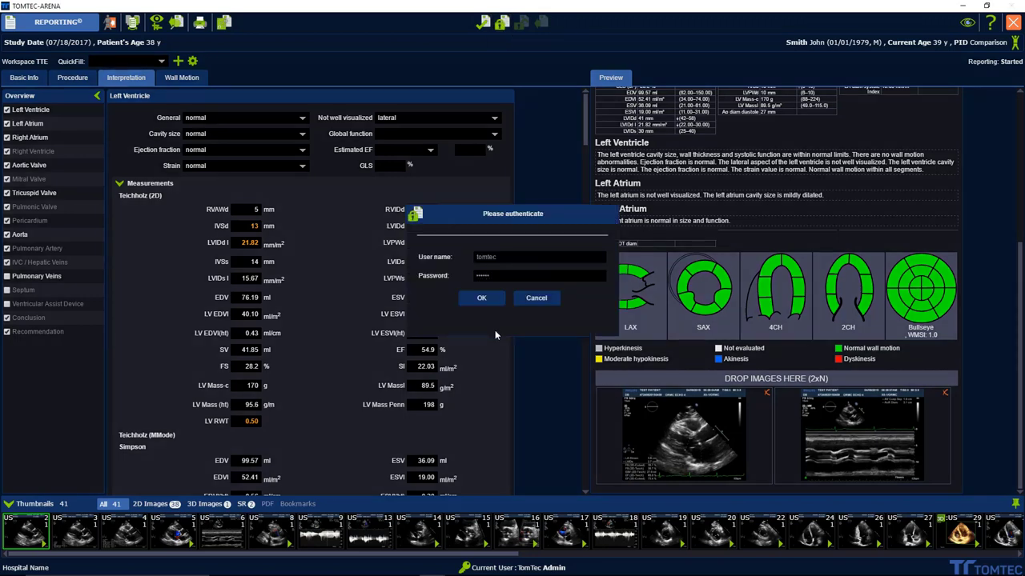
pyautogui.click(481, 297)
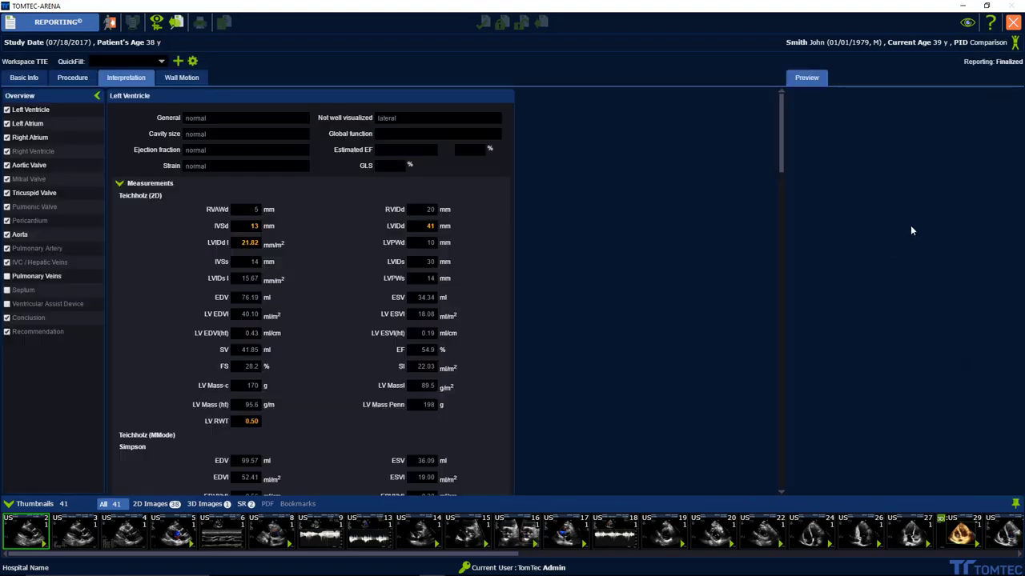
# - Generate the report PDF, review it in the PDF viewer, and close the viewer
pyautogui.click(199, 22)
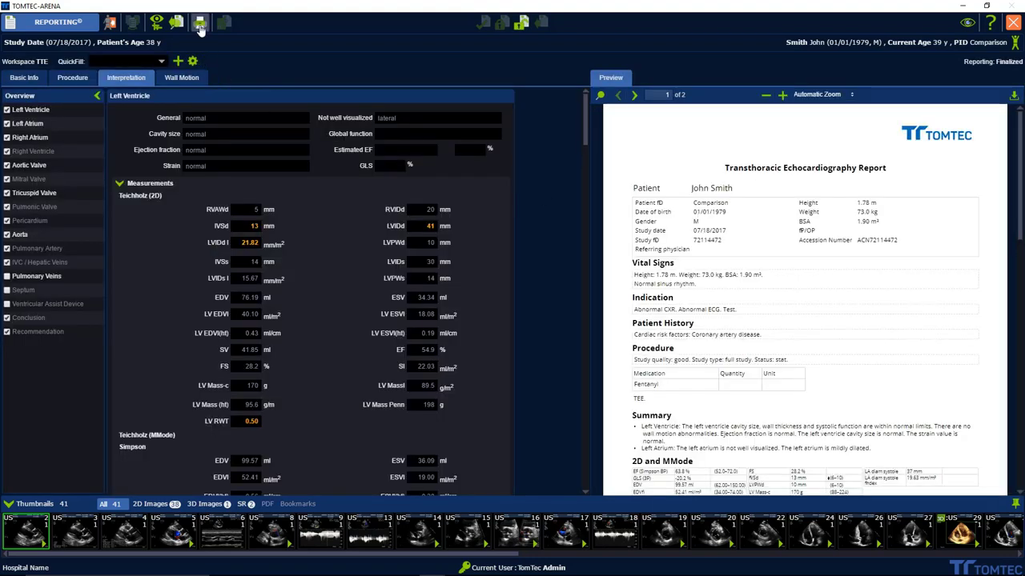
pyautogui.click(200, 22)
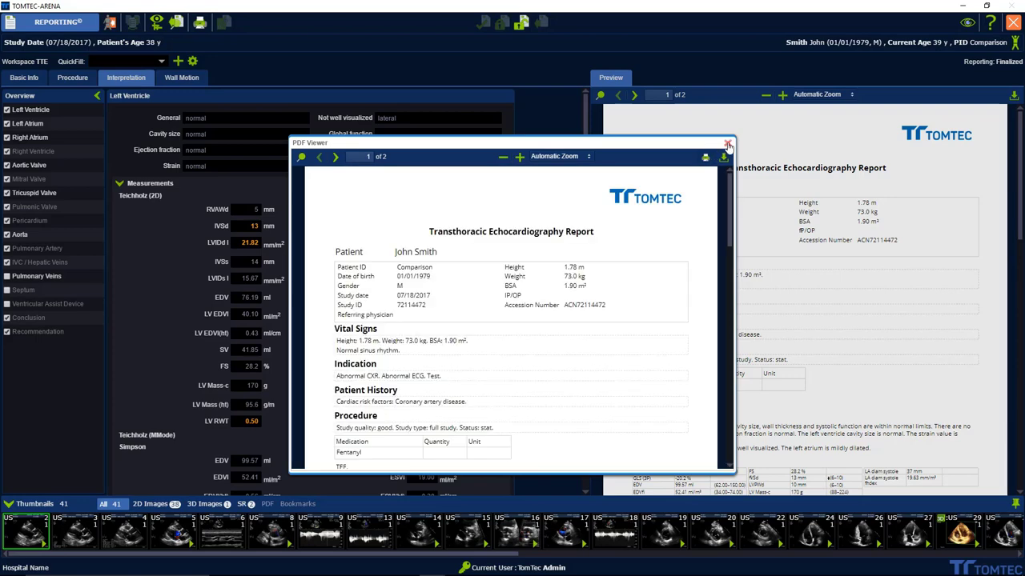
pyautogui.click(727, 144)
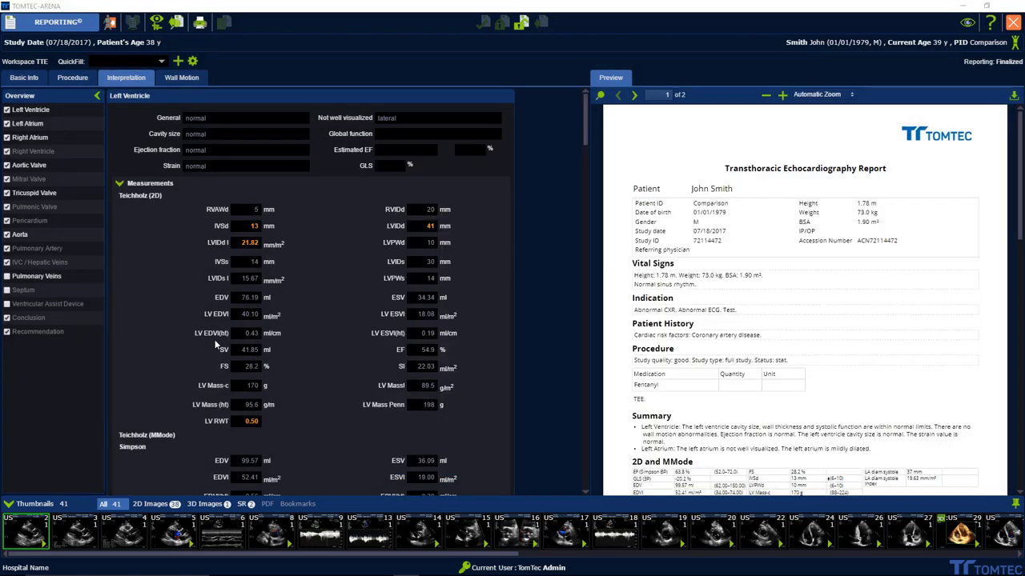
pyautogui.moveTo(317, 143)
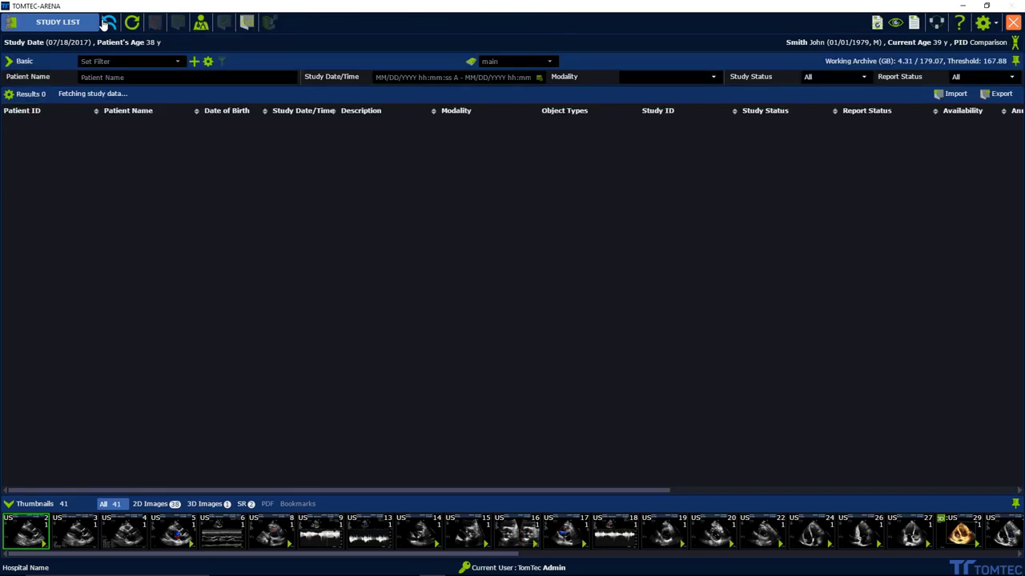
# - Review the study's echo images in the four-view layout and show the patient's previous studies
pyautogui.click(131, 22)
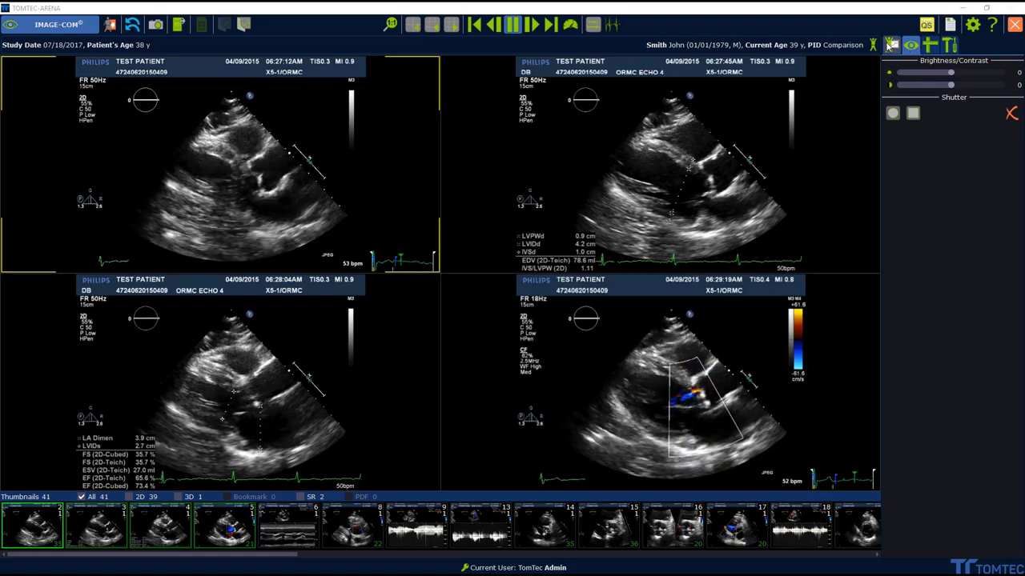
pyautogui.click(890, 45)
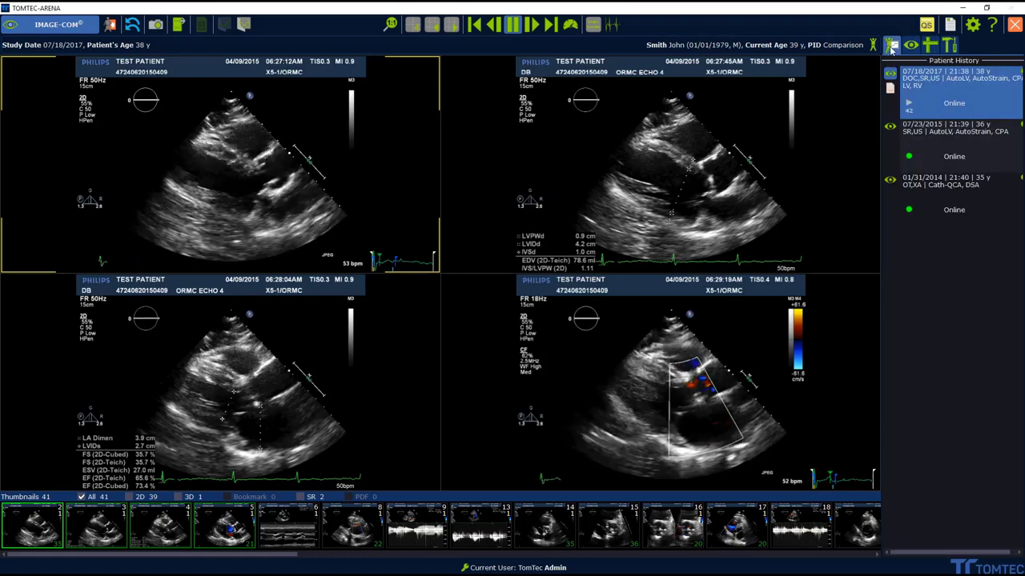